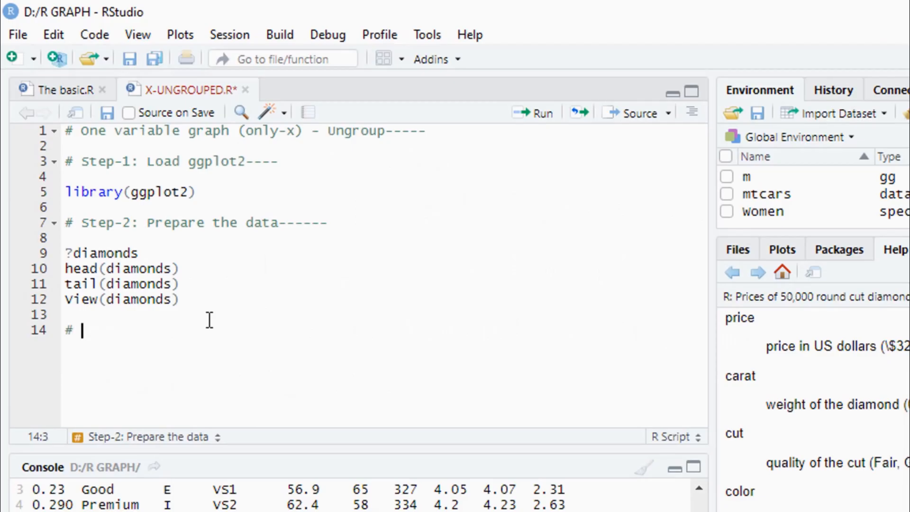
Write the '# step-3: plot the graph-------' heading and begin a '#1' line beneath it.
{"action": "type", "text": "step"}
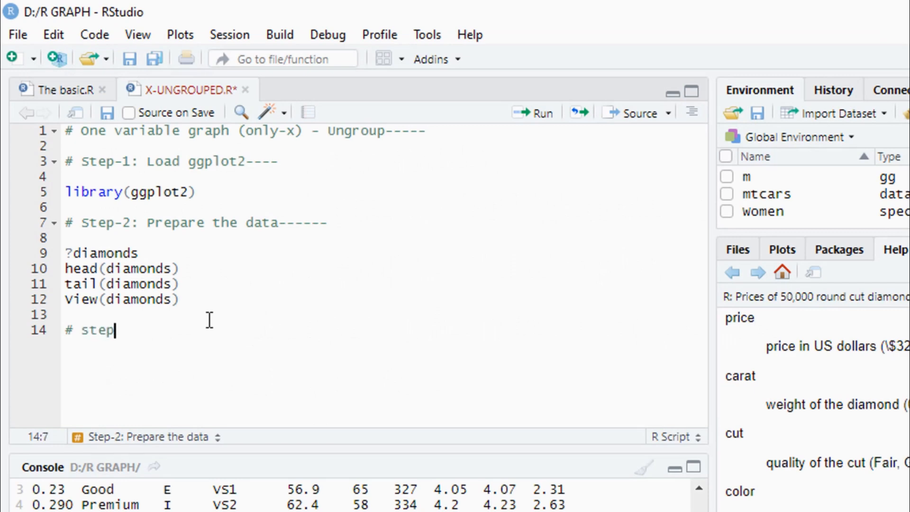
{"action": "type", "text": "-3:"}
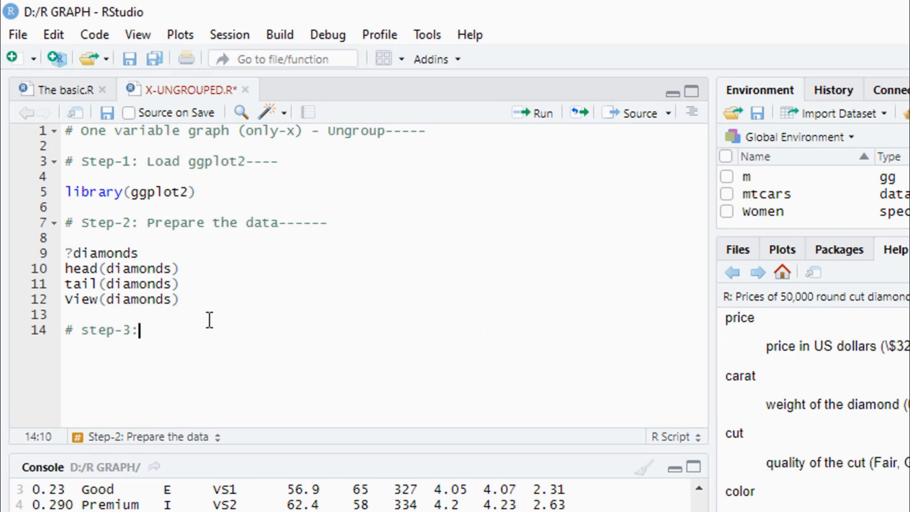
{"action": "type", "text": "p"}
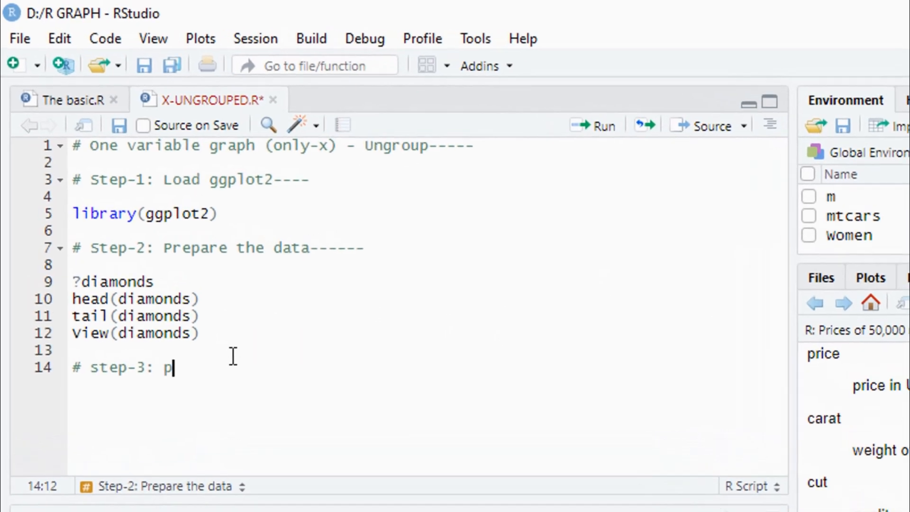
{"action": "type", "text": "lot the gr"}
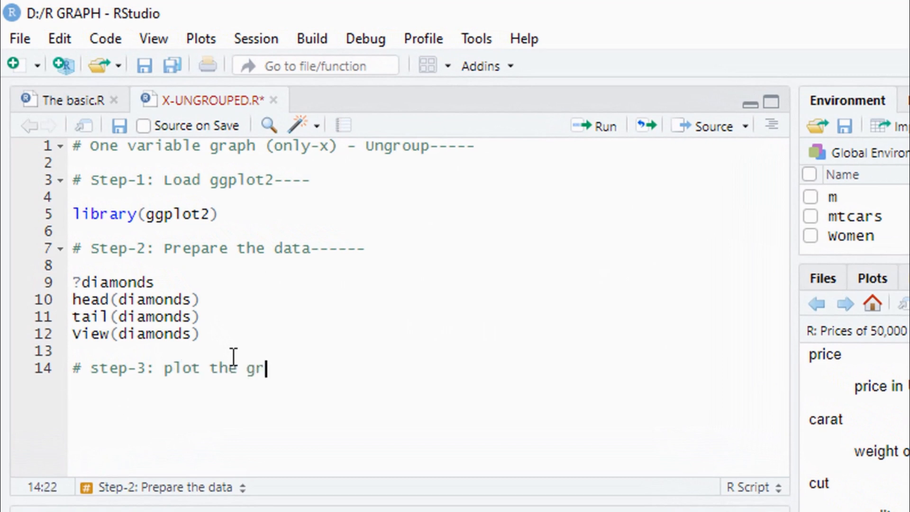
{"action": "type", "text": "aph"}
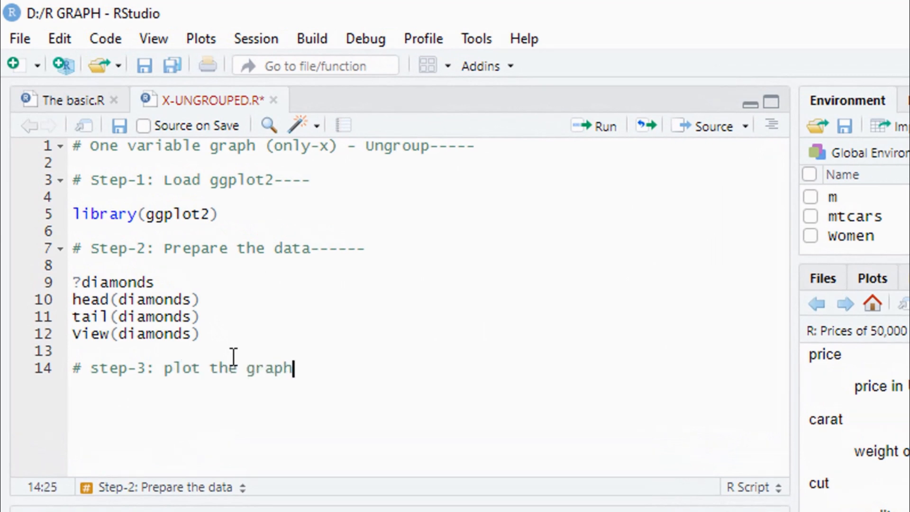
{"action": "type", "text": "-------"}
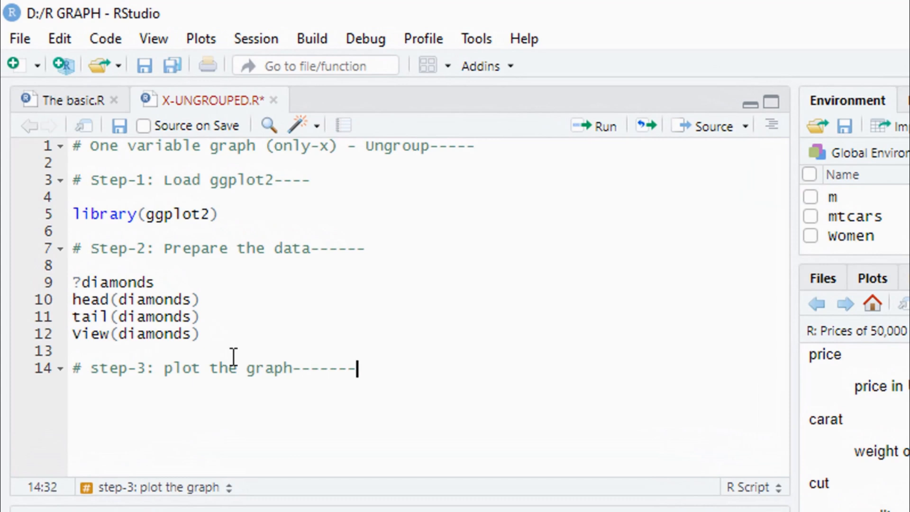
{"action": "key", "text": "Enter"}
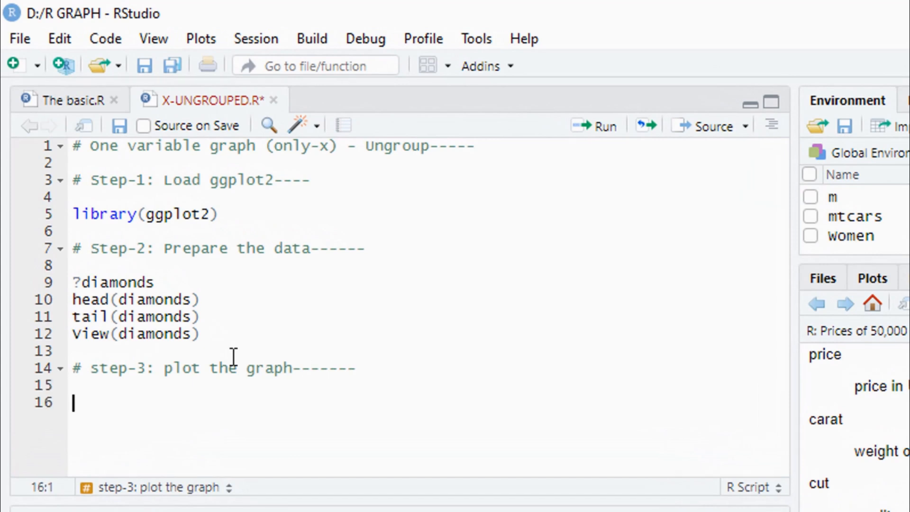
{"action": "type", "text": "#"}
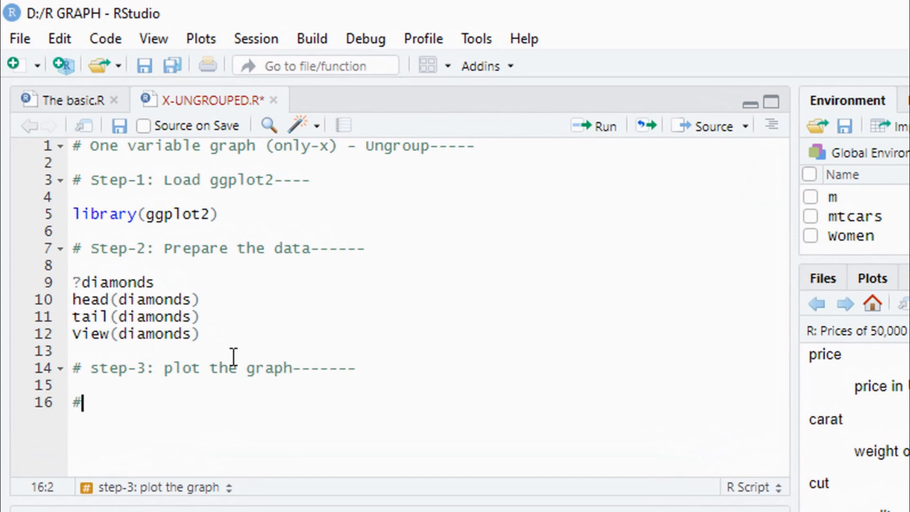
{"action": "type", "text": "1"}
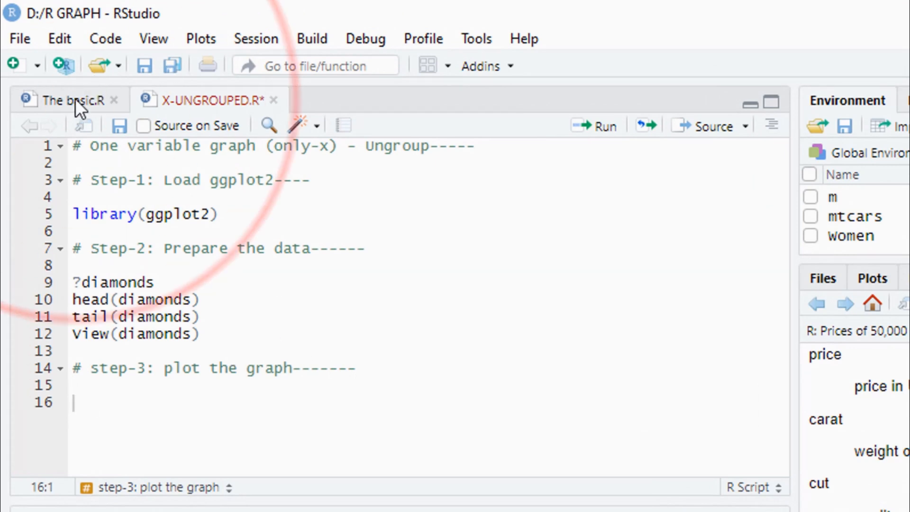
Copy '#1st- Aesthetic and assignment-----' from The basic.R into the ungrouped script, then copy the geometric-object heading.
{"action": "left_click", "coordinate": [55, 99]}
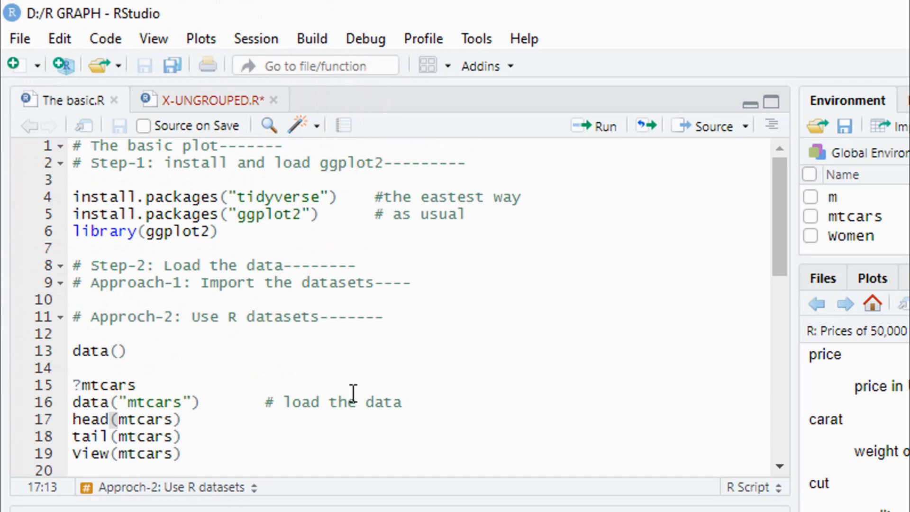
{"action": "scroll", "scroll_direction": "down", "scroll_amount": 3}
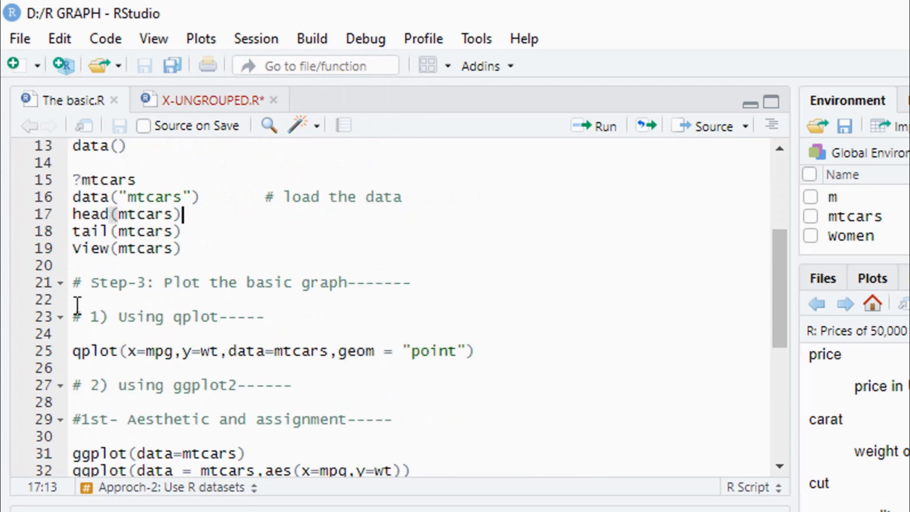
{"action": "mouse_move", "coordinate": [290, 317]}
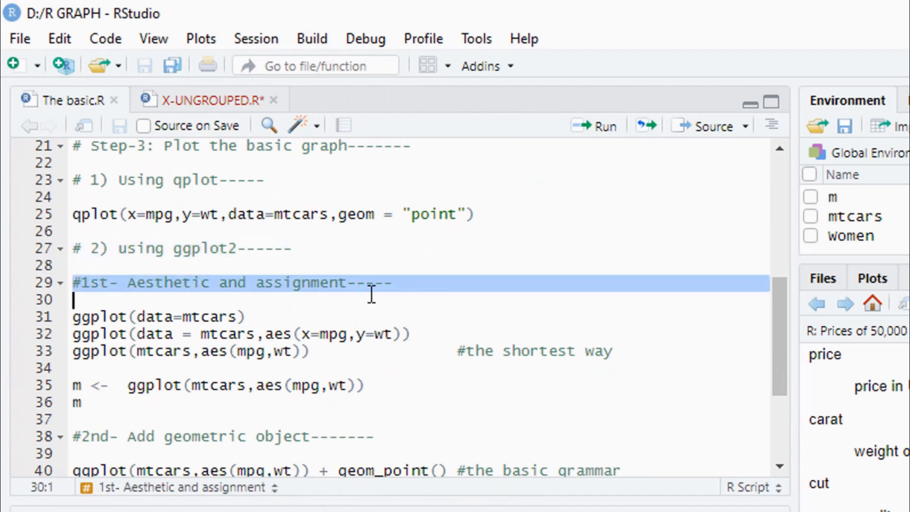
{"action": "right_click", "coordinate": [372, 290]}
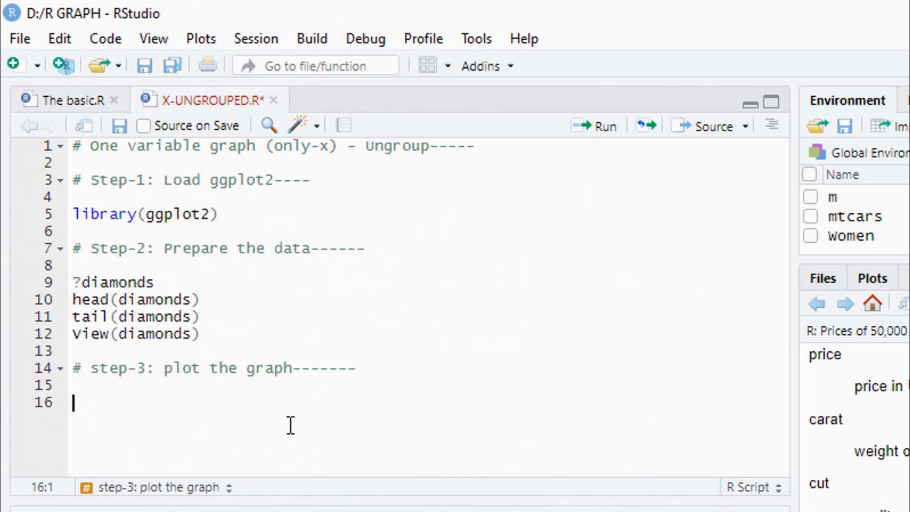
{"action": "type", "text": "#1st- Aesthetic and assignment-----"}
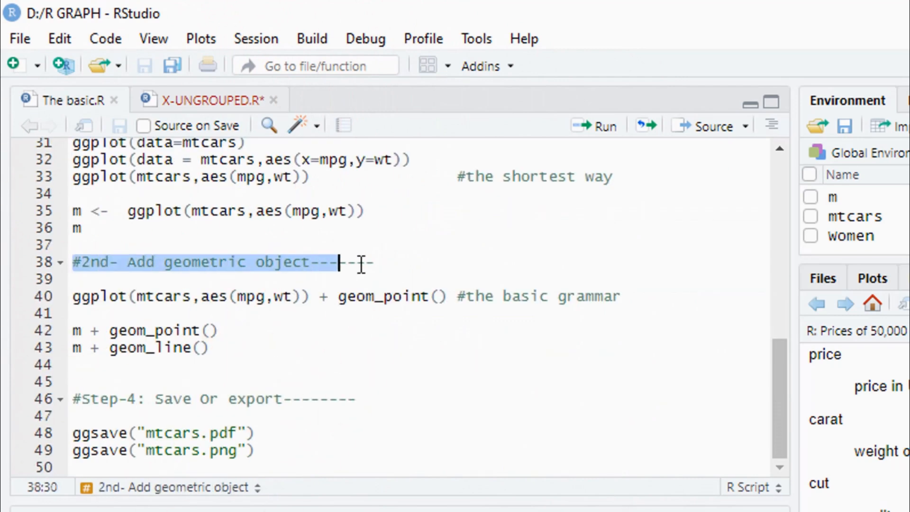
{"action": "right_click", "coordinate": [340, 263]}
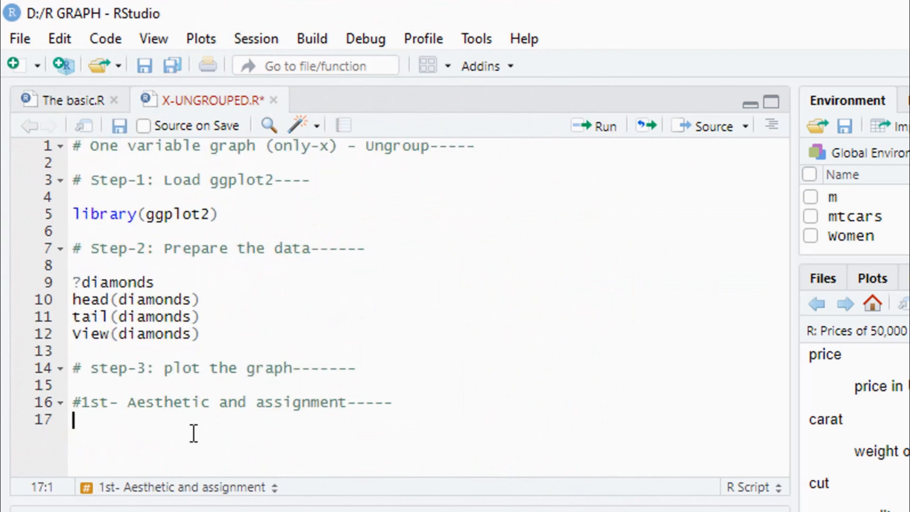
Add '#2nd- Add geometric object-------' and edit the pasted mtcars call into ggplot(diamonds,aes(price,)).
{"action": "type", "text": "#2nd- Add geometric object-------"}
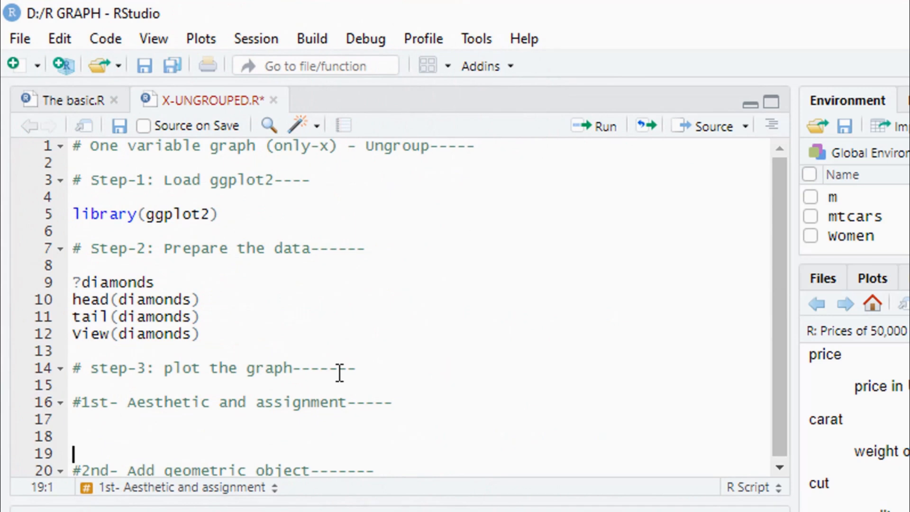
{"action": "type", "text": "ggplot(mtcars,aes(mpg,wt))"}
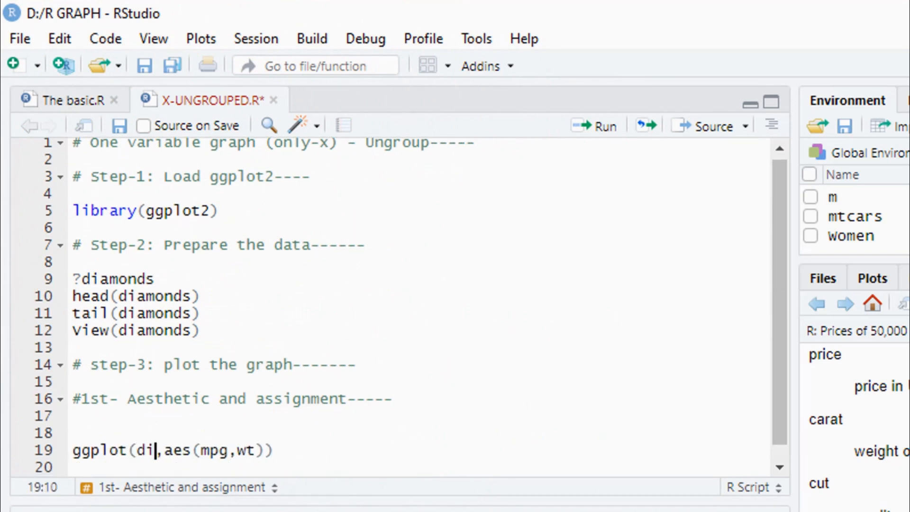
{"action": "type", "text": "amonds"}
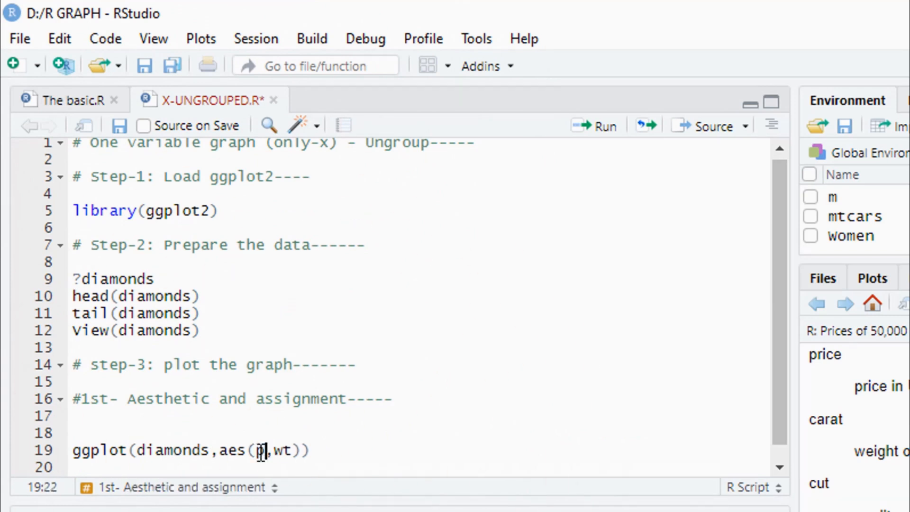
{"action": "type", "text": "rice"}
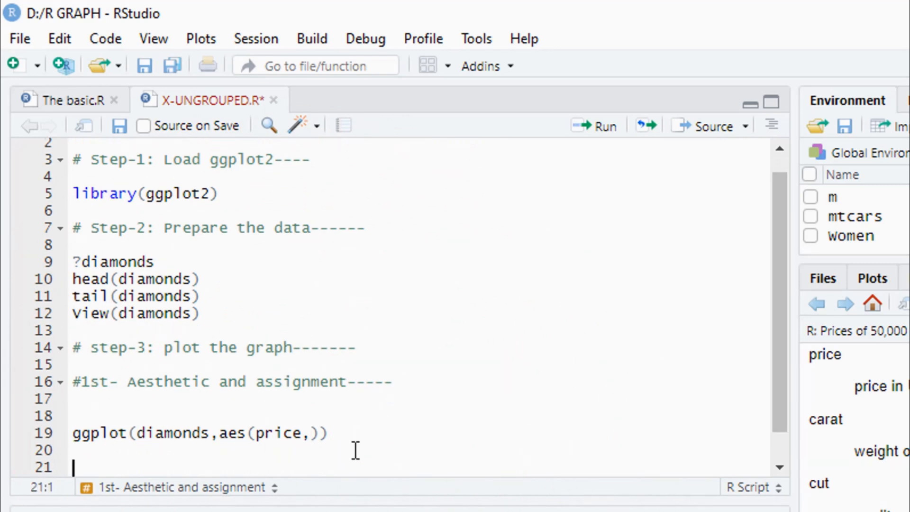
{"action": "left_click", "coordinate": [263, 432]}
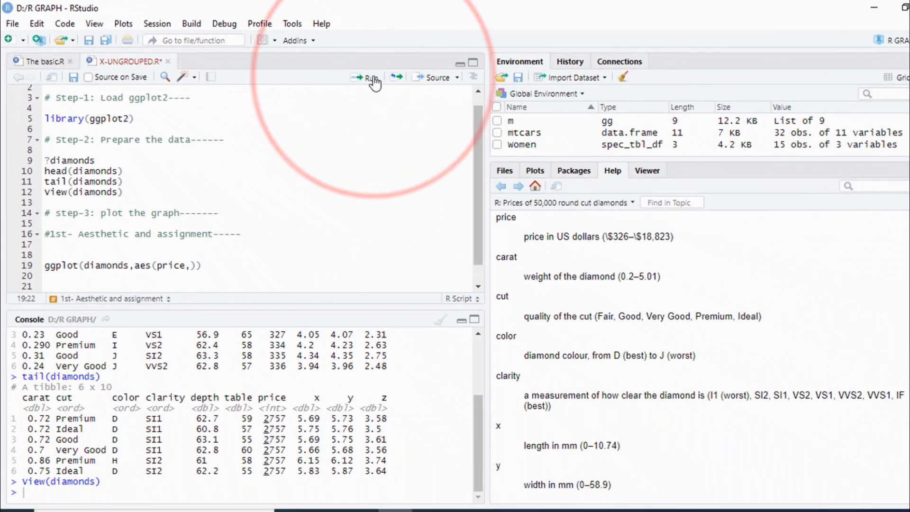
Run the ggplot line, then assign it to d and add a line printing d.
{"action": "left_click", "coordinate": [369, 77]}
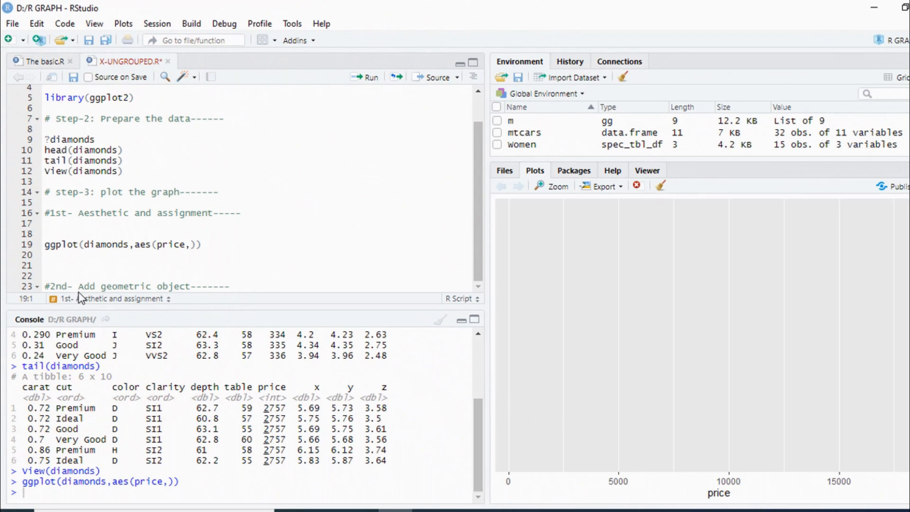
{"action": "type", "text": "d"}
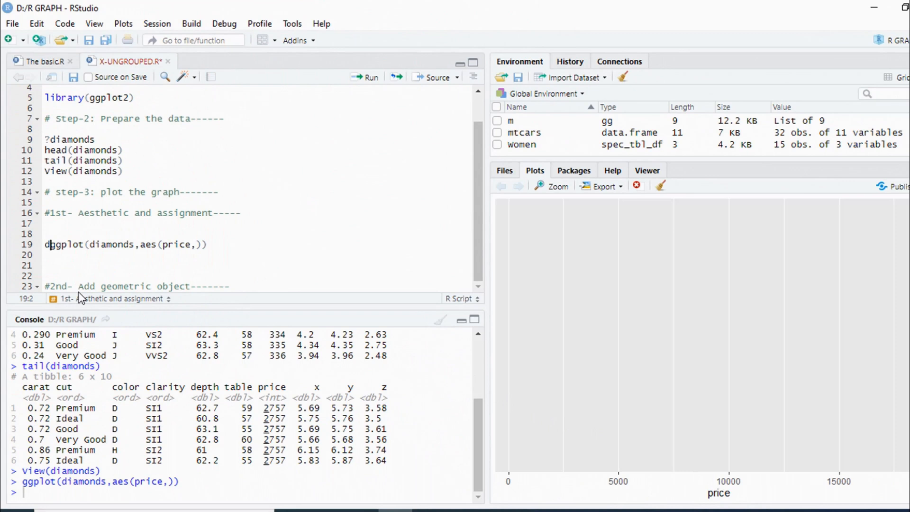
{"action": "type", "text": "<-"}
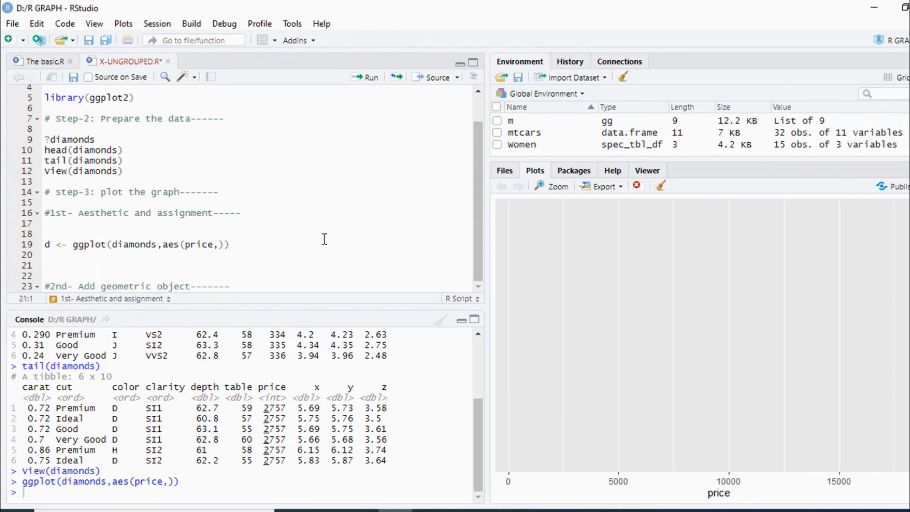
{"action": "type", "text": "d"}
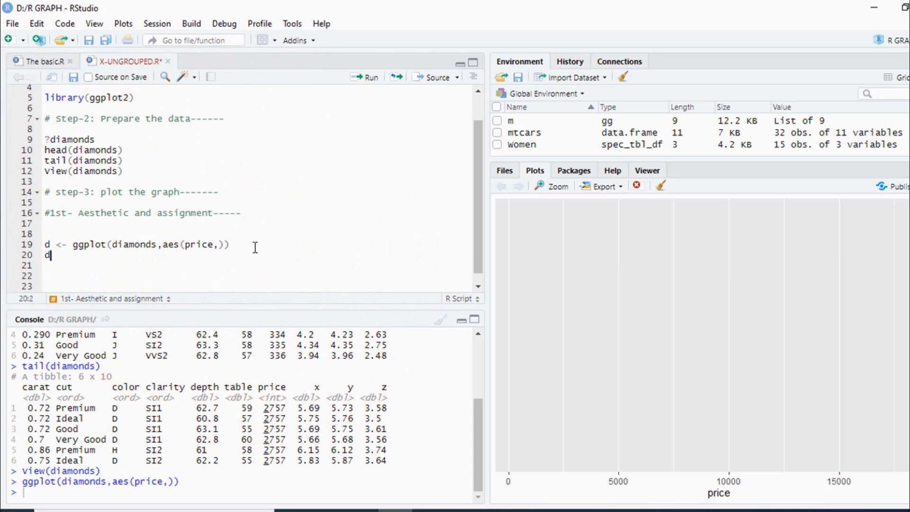
Run the d assignment and print, viewing the empty price-axis plot in the Zoom window.
{"action": "left_click", "coordinate": [369, 77]}
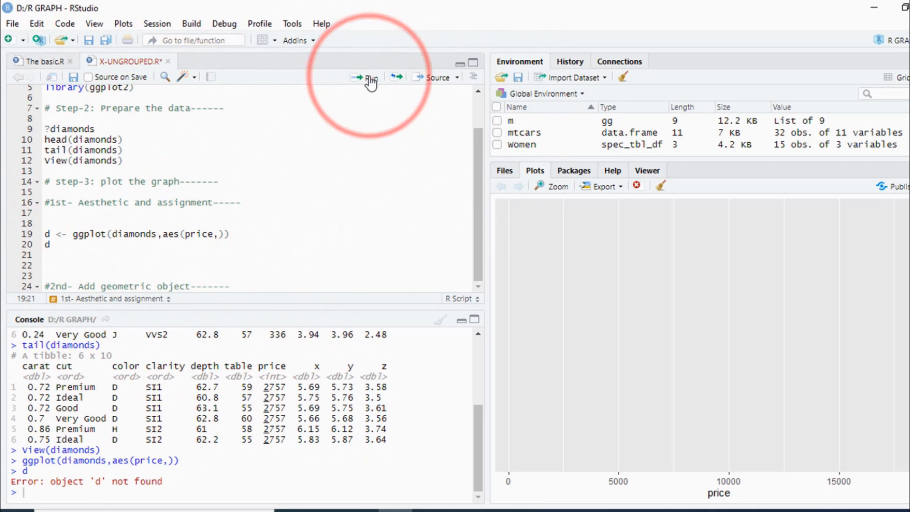
{"action": "left_click", "coordinate": [364, 77]}
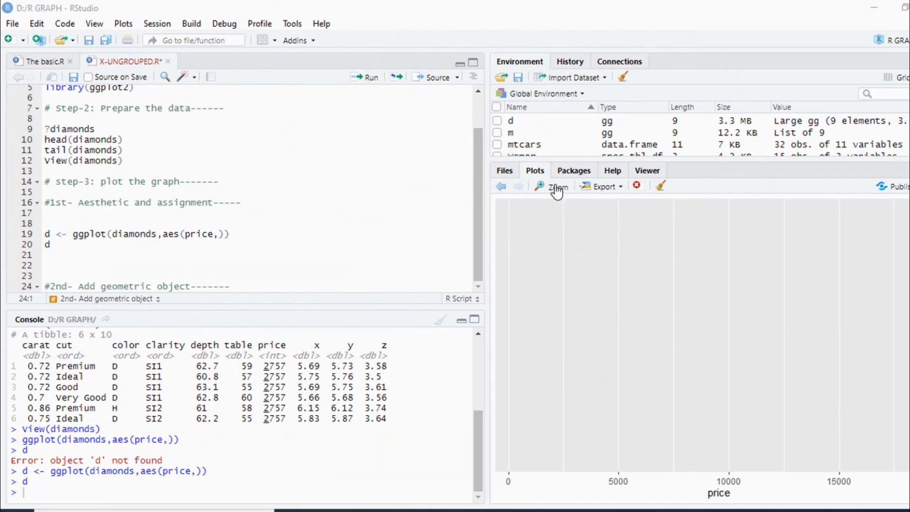
{"action": "left_click", "coordinate": [556, 187]}
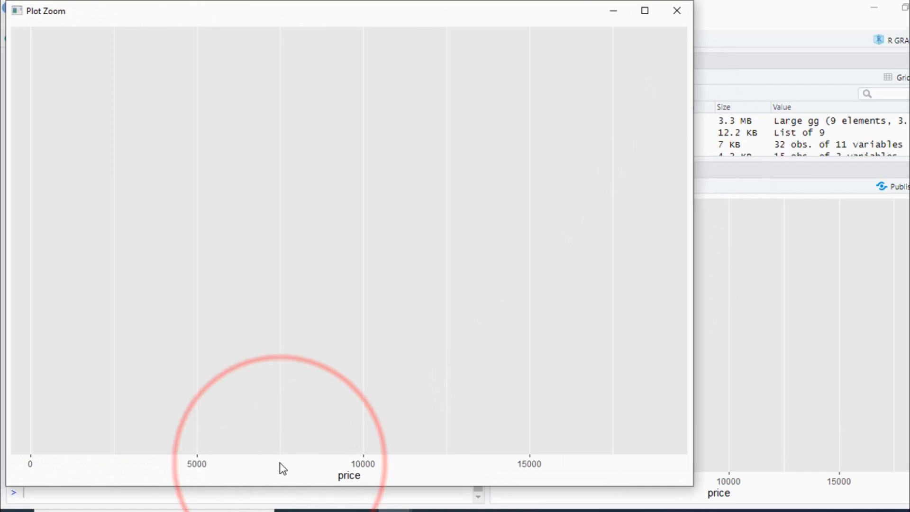
{"action": "mouse_move", "coordinate": [673, 29]}
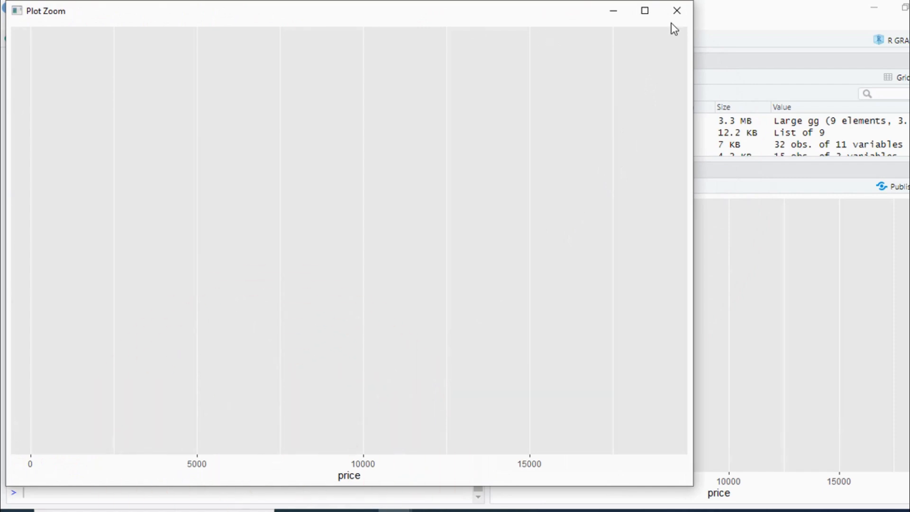
{"action": "left_click", "coordinate": [676, 11]}
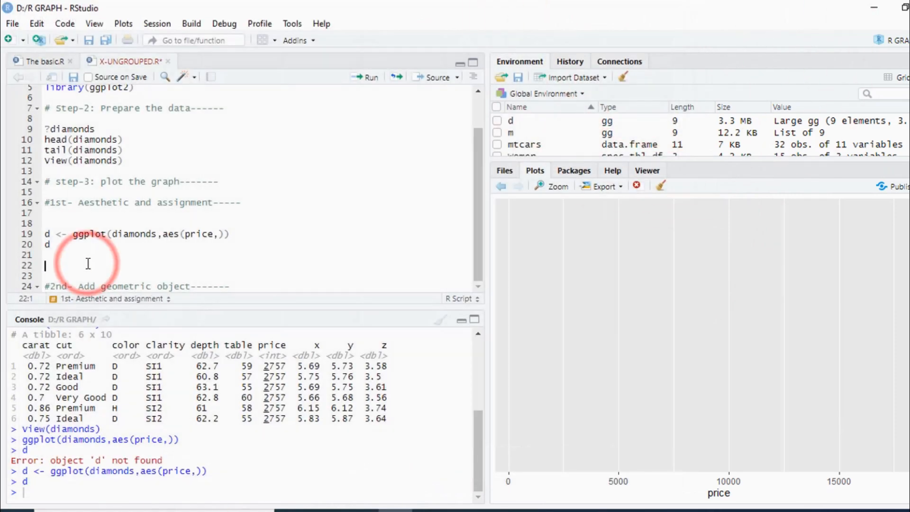
Comment d as continuous data, create d1 <- ggplot(diamonds,aes(cut,)) for discrete data and run it.
{"action": "type", "text": "d1 <-"}
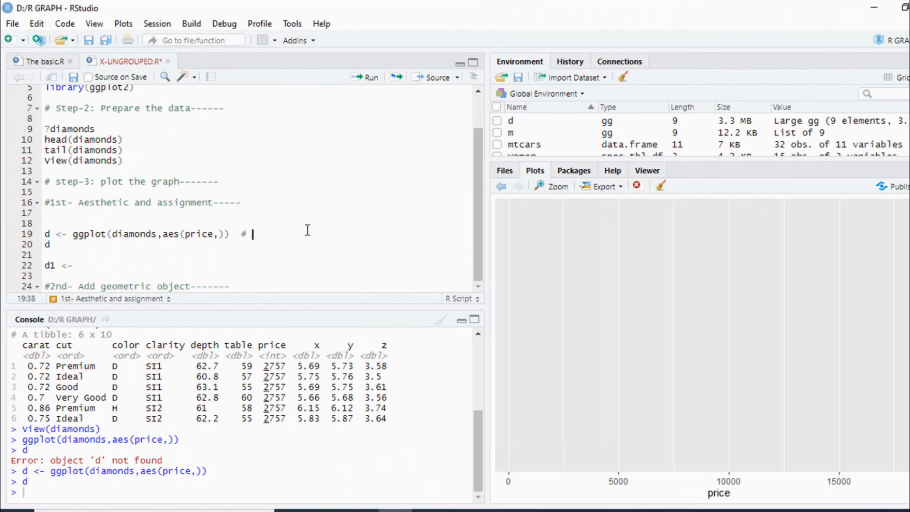
{"action": "type", "text": "for contin"}
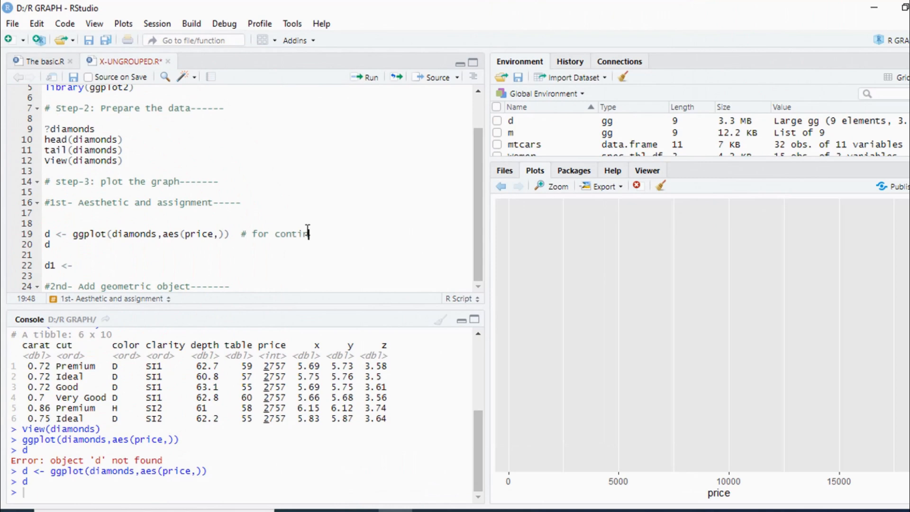
{"action": "type", "text": "_"}
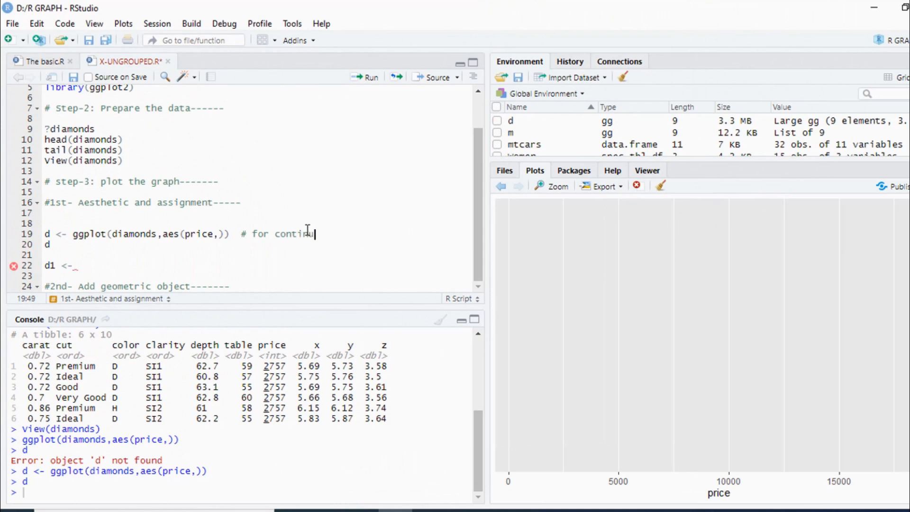
{"action": "type", "text": "ggplot(diamonds,aes(cut,))  # for discrete data"}
{"action": "left_click", "coordinate": [258, 275]}
{"action": "type", "text": "d1"}
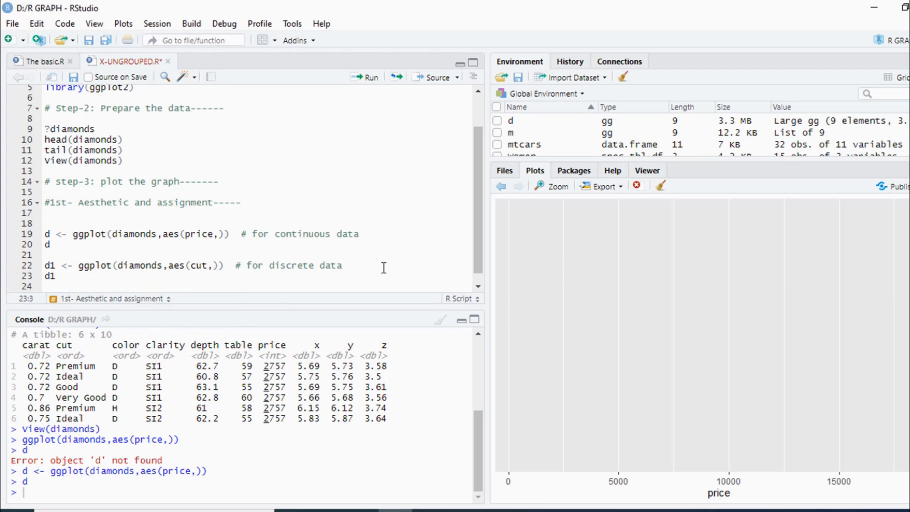
{"action": "left_click", "coordinate": [201, 266]}
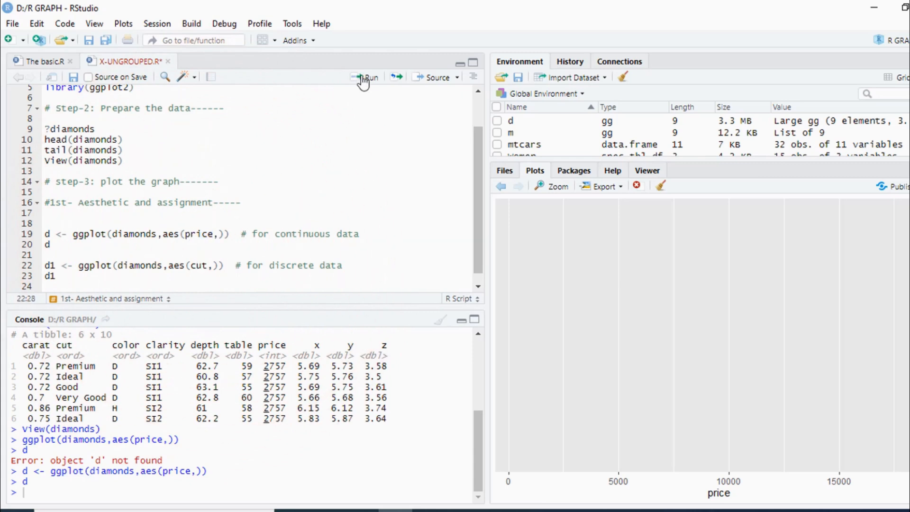
{"action": "left_click", "coordinate": [365, 77]}
{"action": "type", "text": "#"}
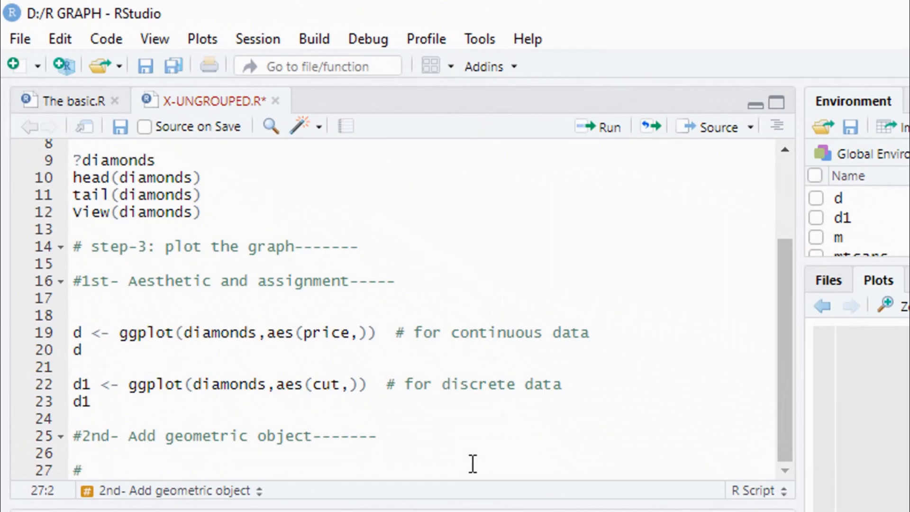
Add the '# 1) Histogram' heading and extend an earlier heading with dashes.
{"action": "type", "text": "1)"}
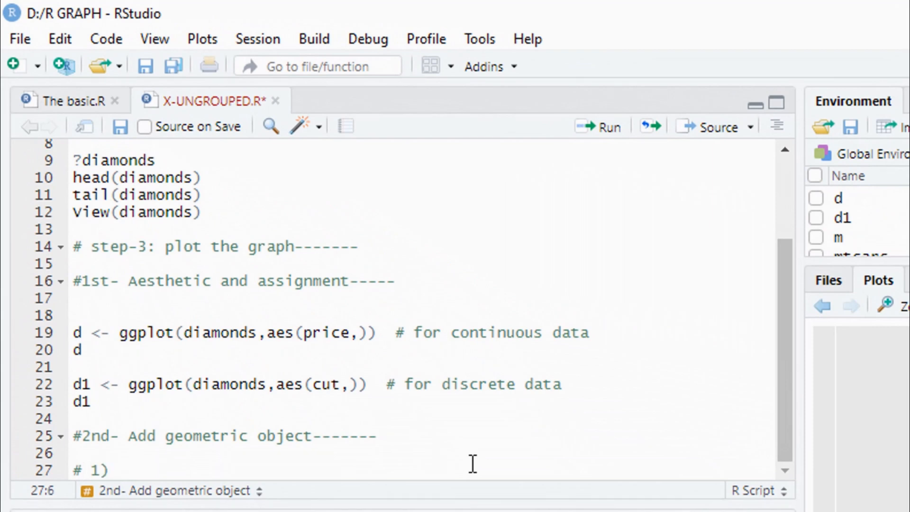
{"action": "type", "text": "Histo"}
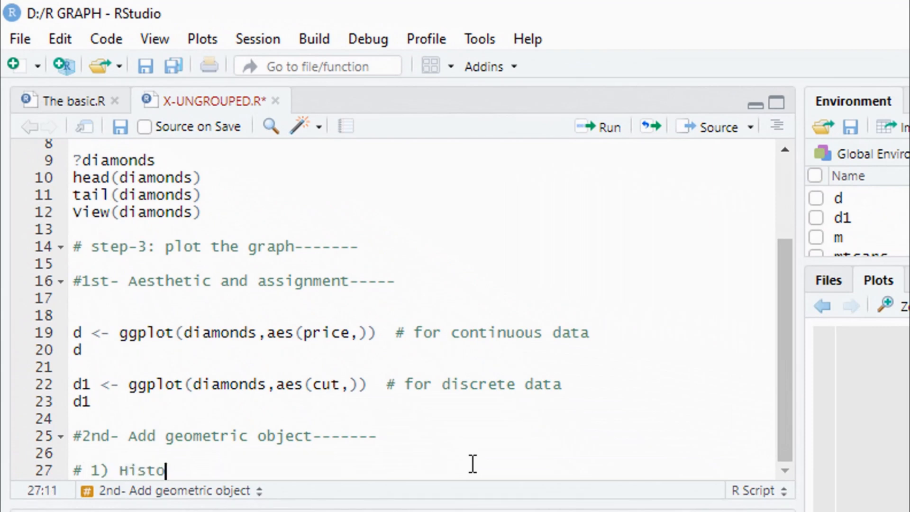
{"action": "type", "text": "gram"}
{"action": "type", "text": "# 2) Density plot-----"}
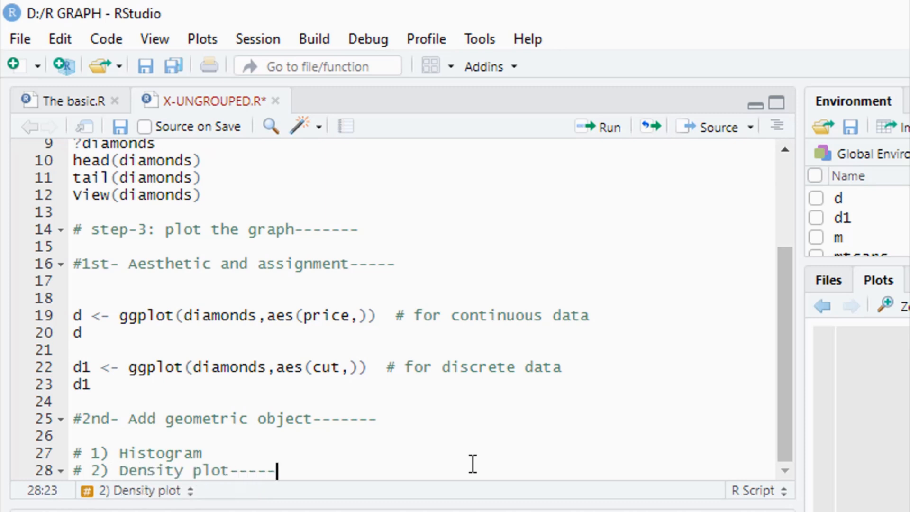
{"action": "left_click", "coordinate": [203, 453]}
{"action": "type", "text": "# 4) Bar plo"}
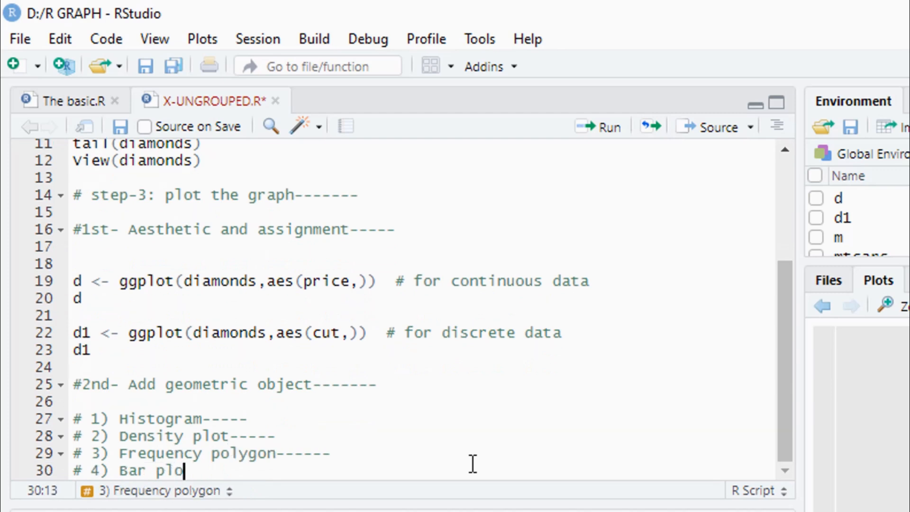
{"action": "type", "text": "-------"}
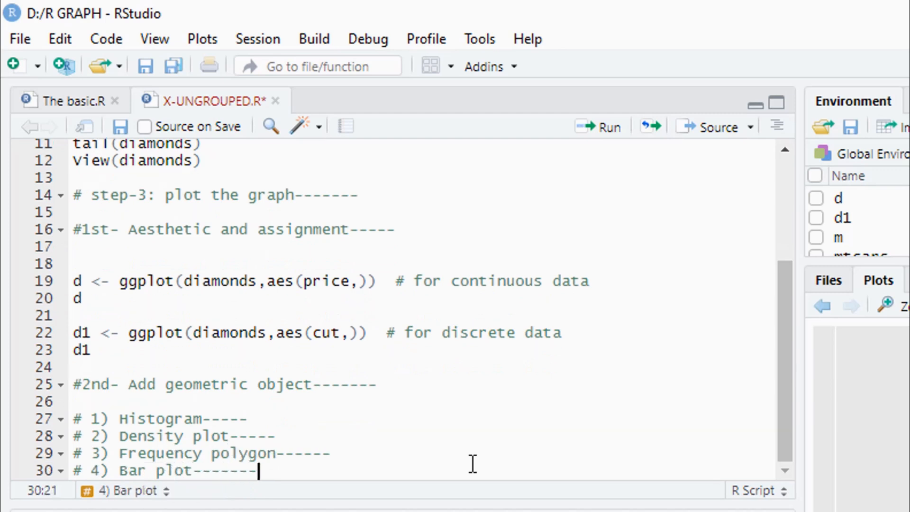
{"action": "mouse_move", "coordinate": [240, 423]}
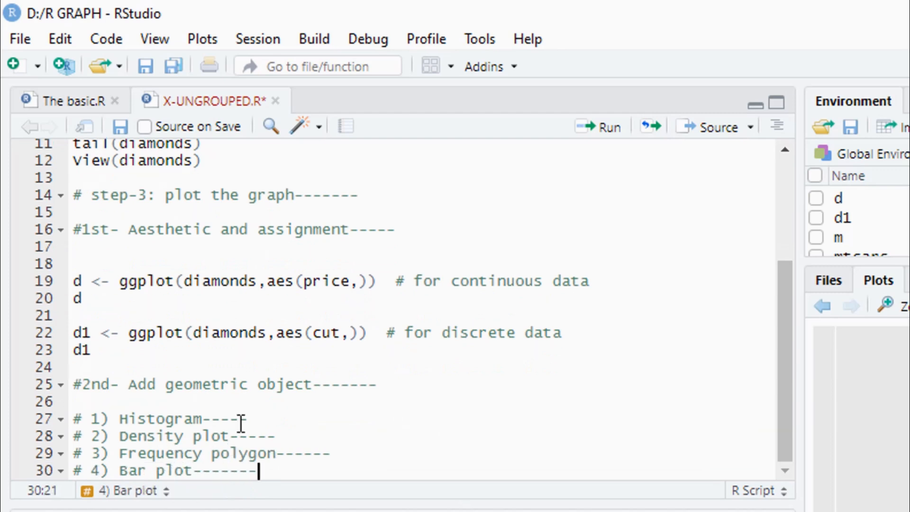
Add '# I) Continuous data' and '# II) Discrete data' headings and start the d + geom_hist line.
{"action": "left_click", "coordinate": [376, 415]}
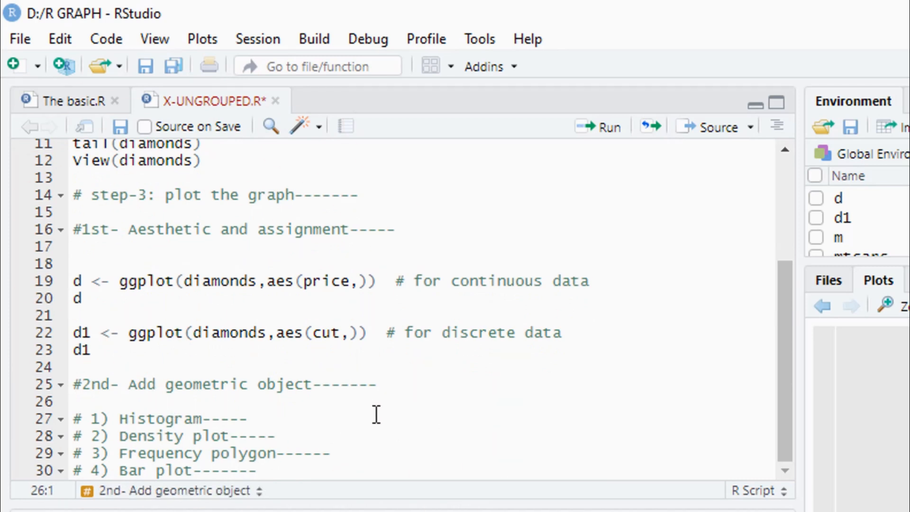
{"action": "type", "text": "# I) Continuous data------"}
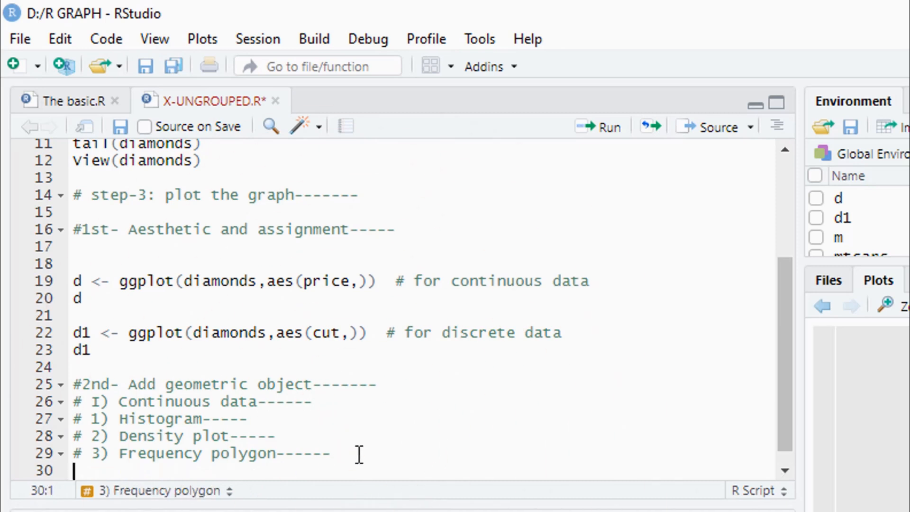
{"action": "type", "text": "# II) Discrete data"}
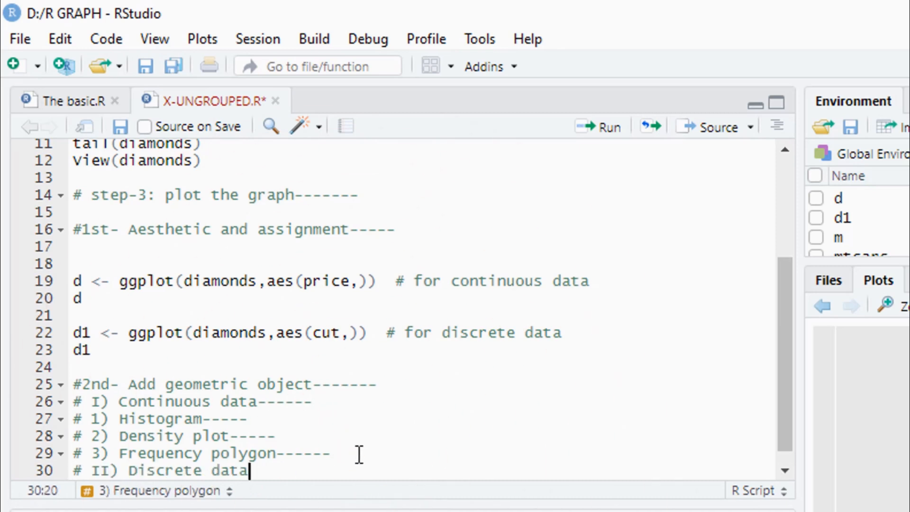
{"action": "type", "text": "------"}
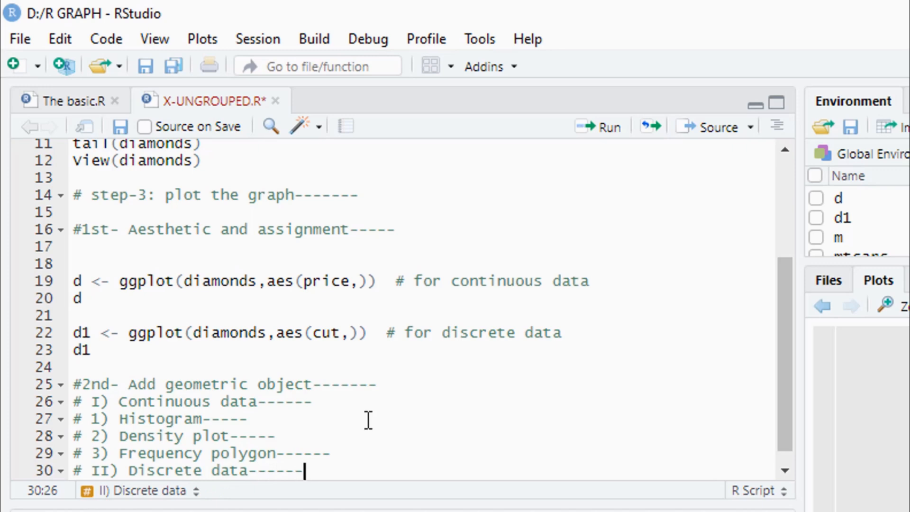
{"action": "type", "text": "d + geom_hist"}
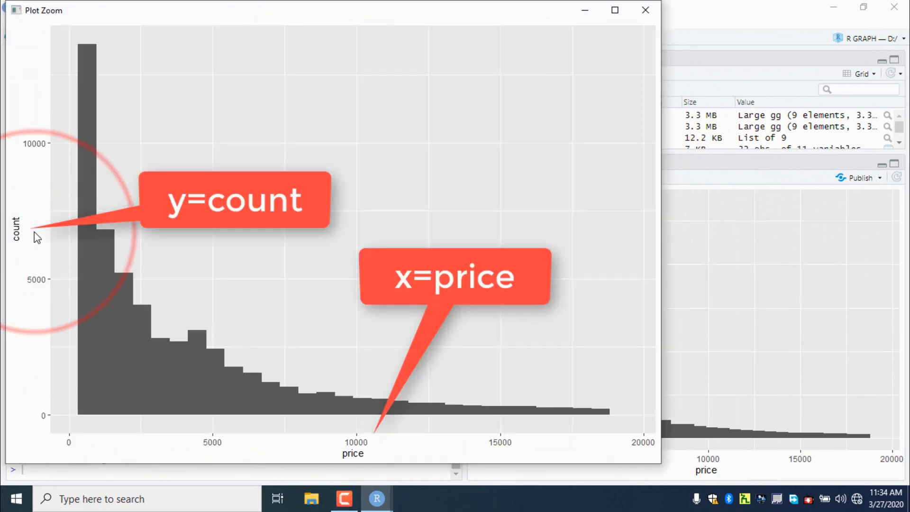
Close the enlarged histogram, write d + geom_density() and run it.
{"action": "left_click", "coordinate": [645, 10]}
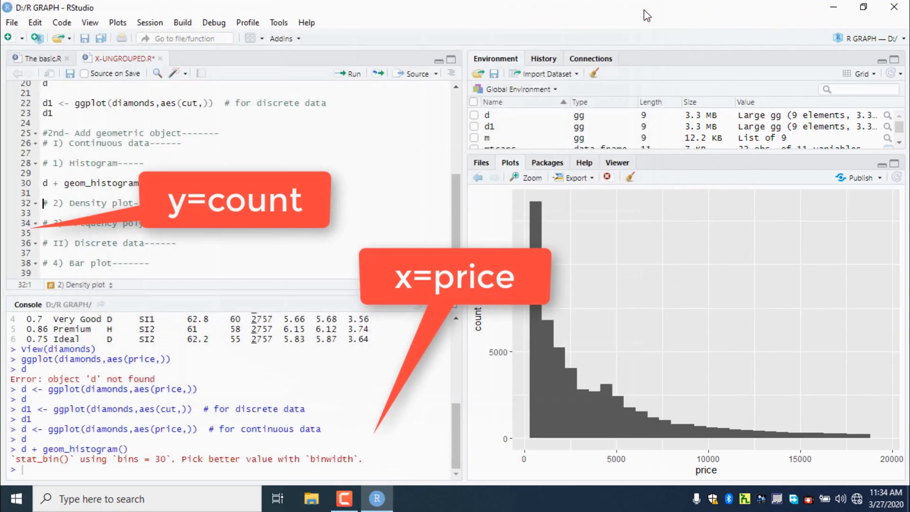
{"action": "type", "text": "geom_density("}
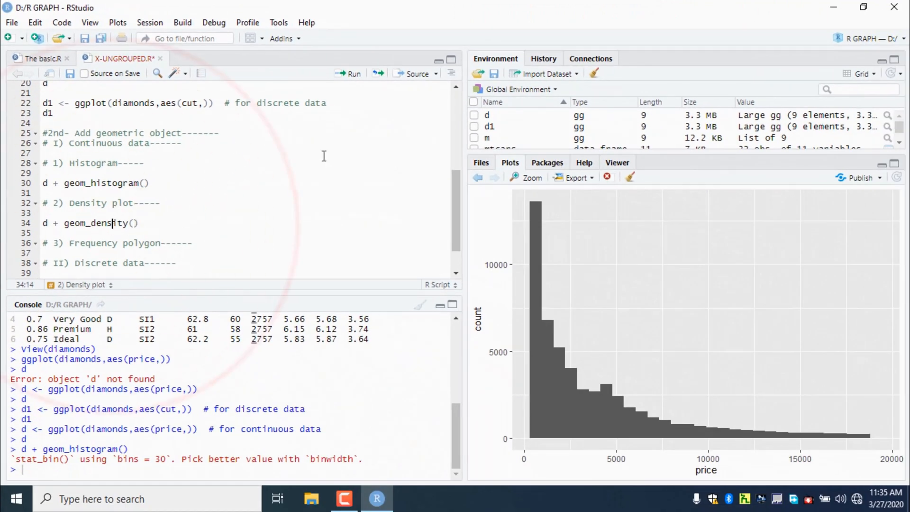
{"action": "left_click", "coordinate": [348, 74]}
{"action": "type", "text": "d + geom_freqpoly()"}
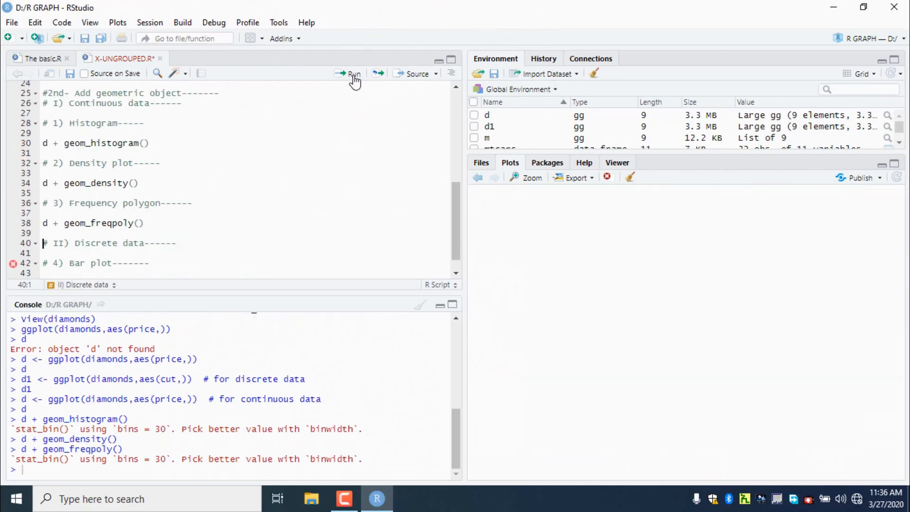
Run d + geom_freqpoly() to draw the price frequency polygon and start the discrete-data line.
{"action": "left_click", "coordinate": [351, 74]}
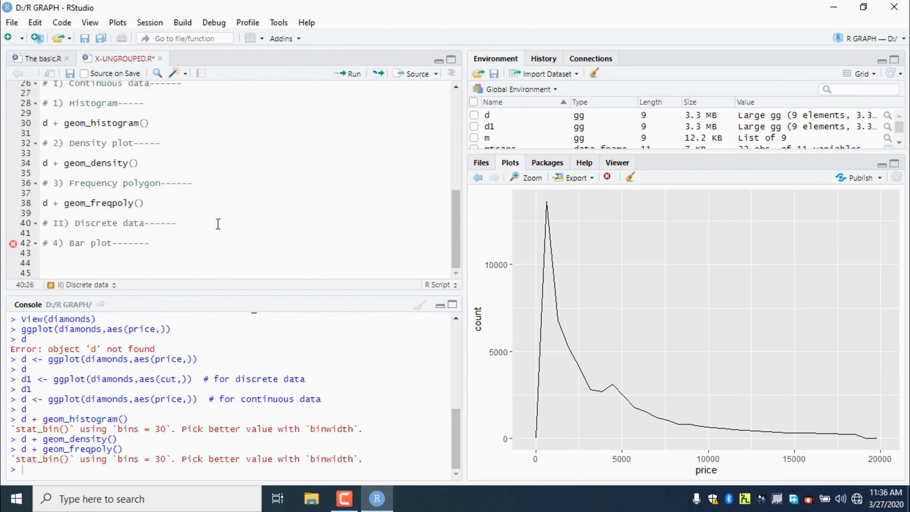
{"action": "type", "text": "d"}
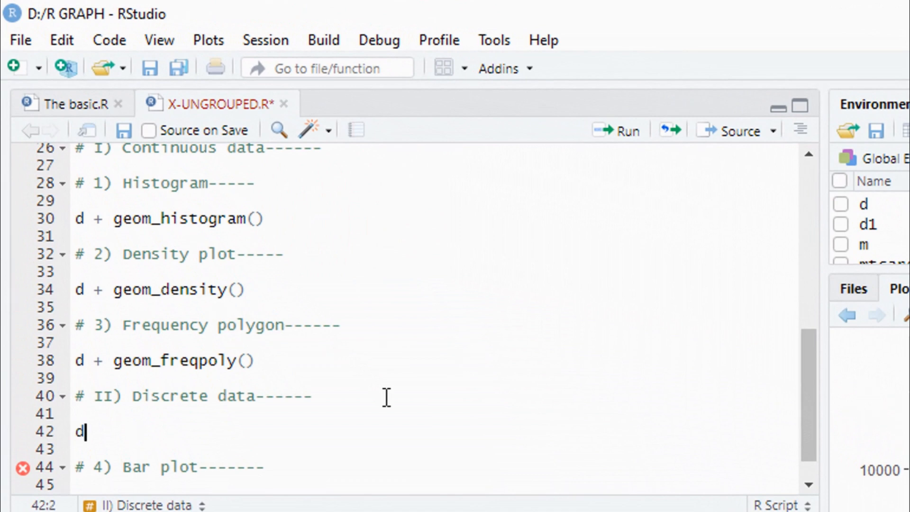
Write d1 + geom_bar() to draw the bar plot of diamond cut.
{"action": "type", "text": "1 +"}
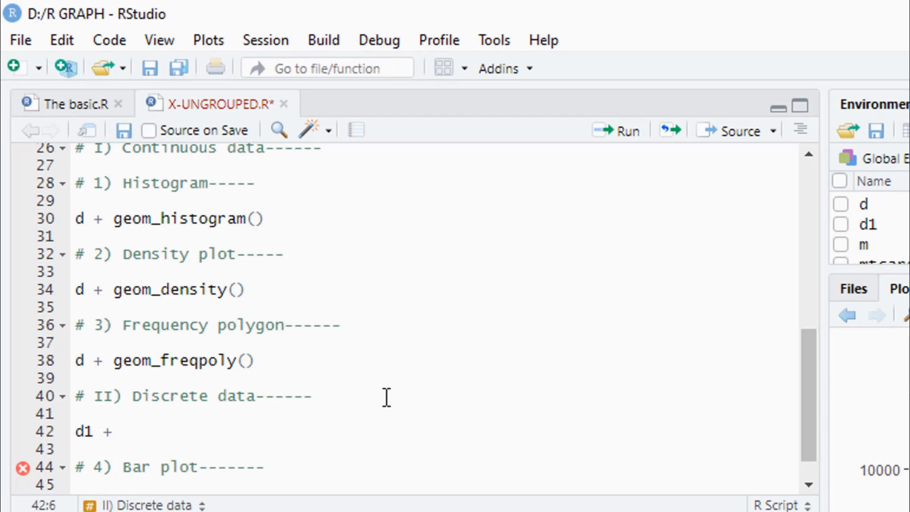
{"action": "type", "text": "geom"}
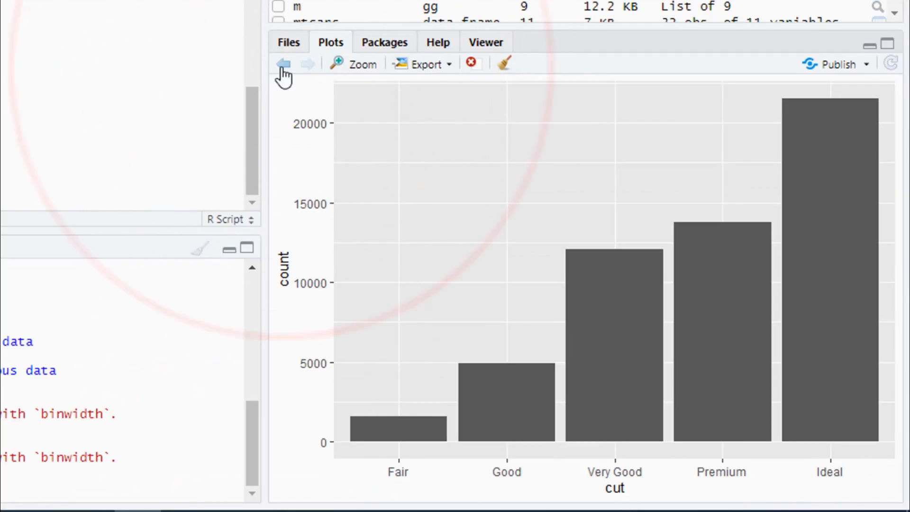
{"action": "left_click", "coordinate": [283, 64]}
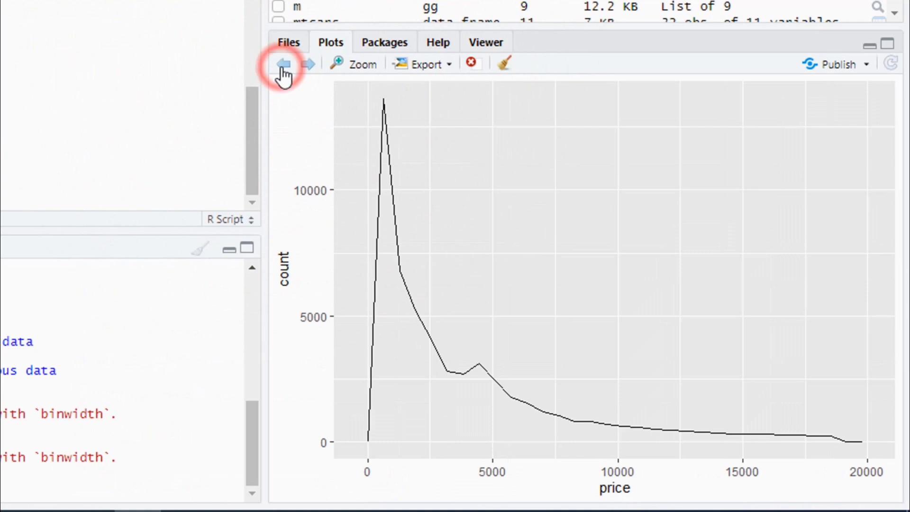
{"action": "left_click", "coordinate": [283, 63]}
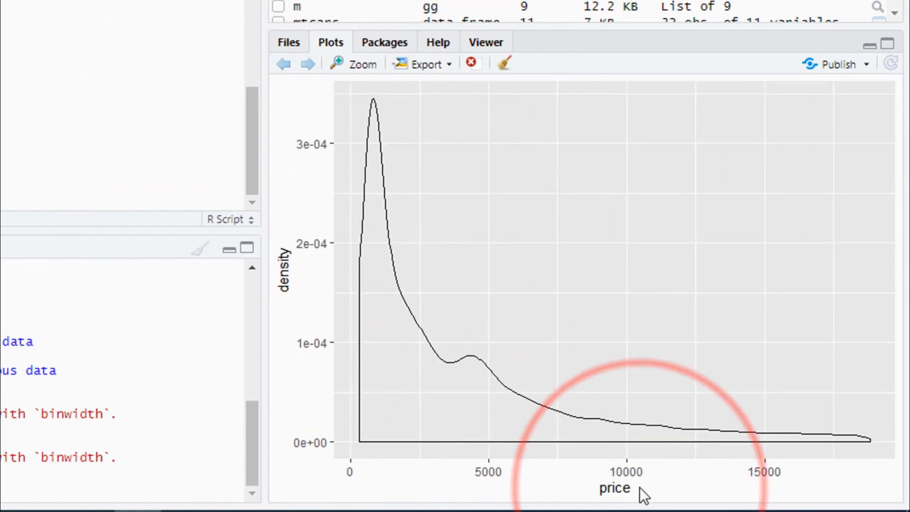
{"action": "left_click", "coordinate": [283, 63]}
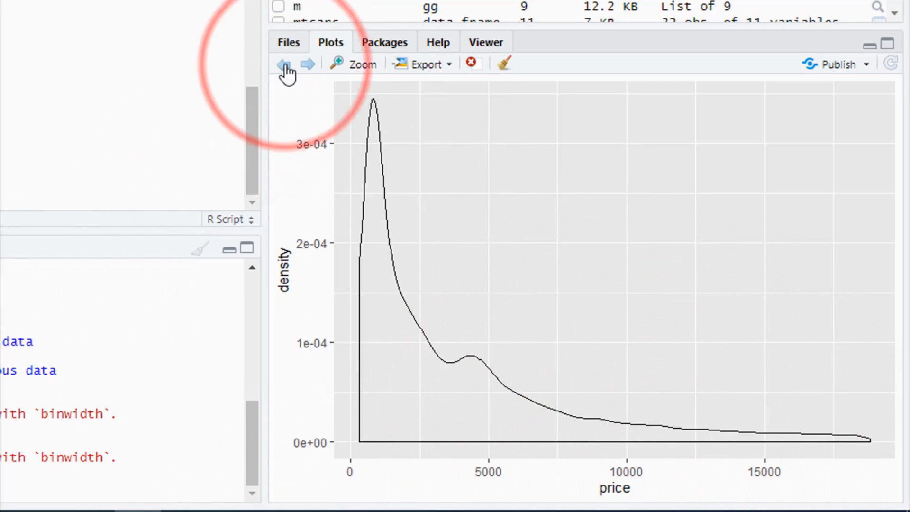
{"action": "left_click", "coordinate": [283, 64]}
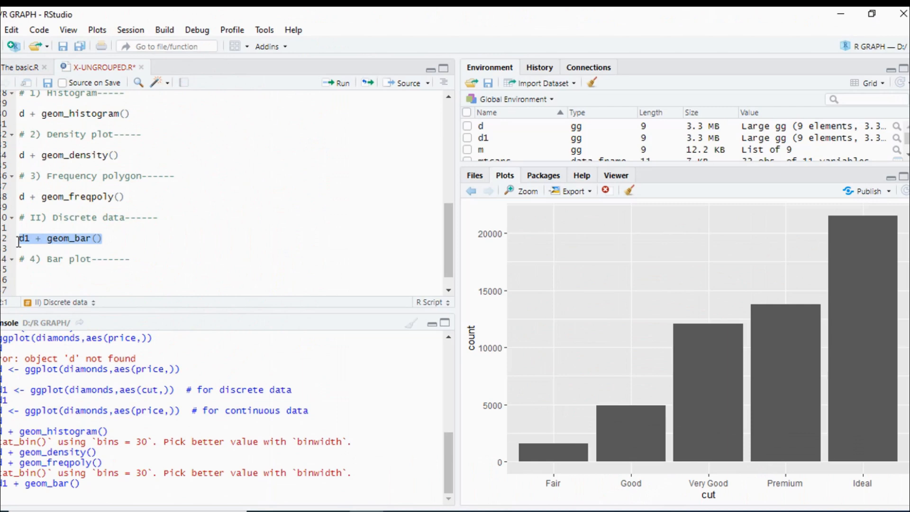
Cut the d1 + geom_bar() line and pick its new place under '# 4) Bar plot'.
{"action": "key", "text": "Delete"}
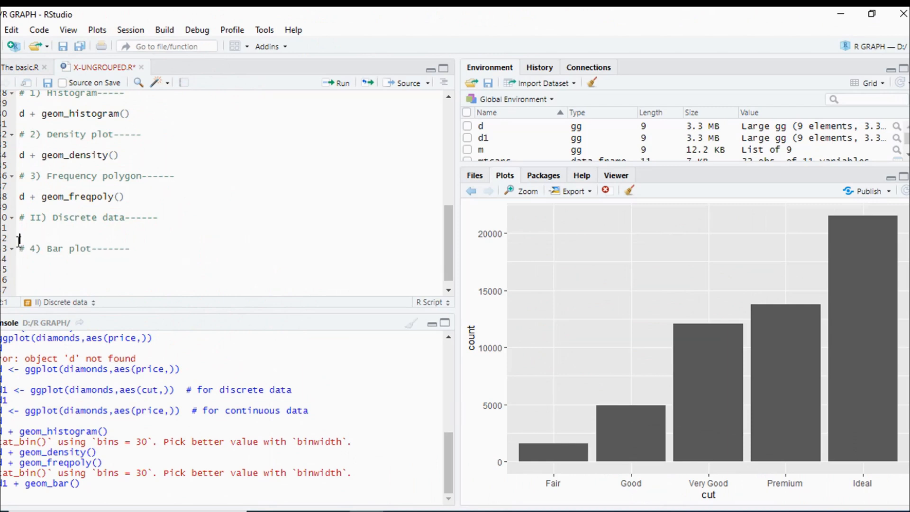
{"action": "left_click", "coordinate": [444, 84]}
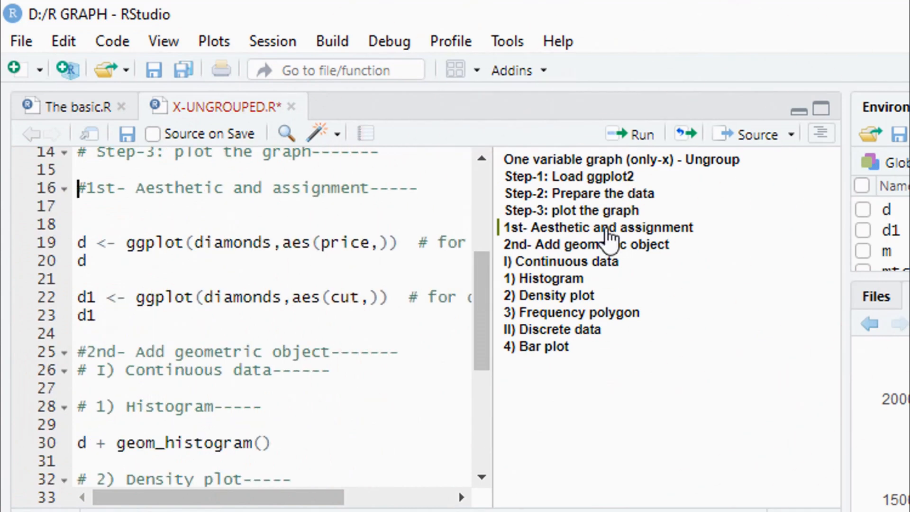
{"action": "mouse_move", "coordinate": [260, 242]}
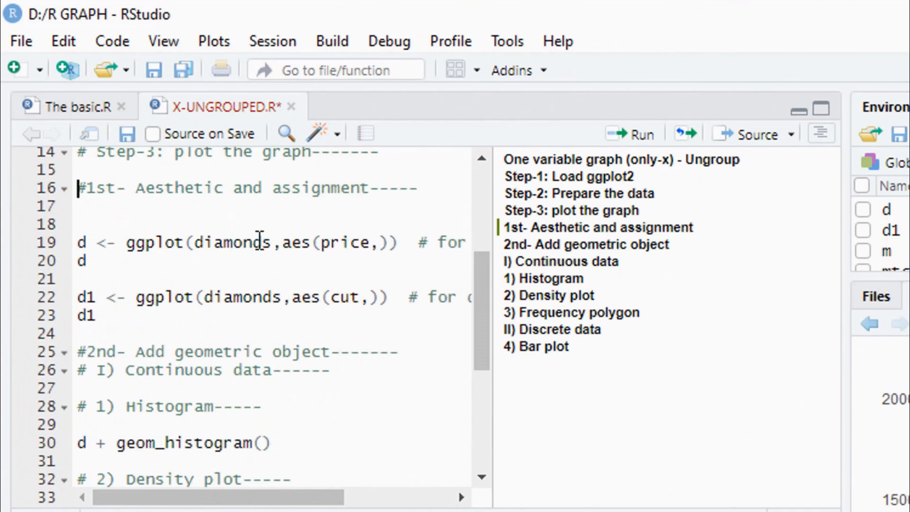
{"action": "mouse_move", "coordinate": [604, 255]}
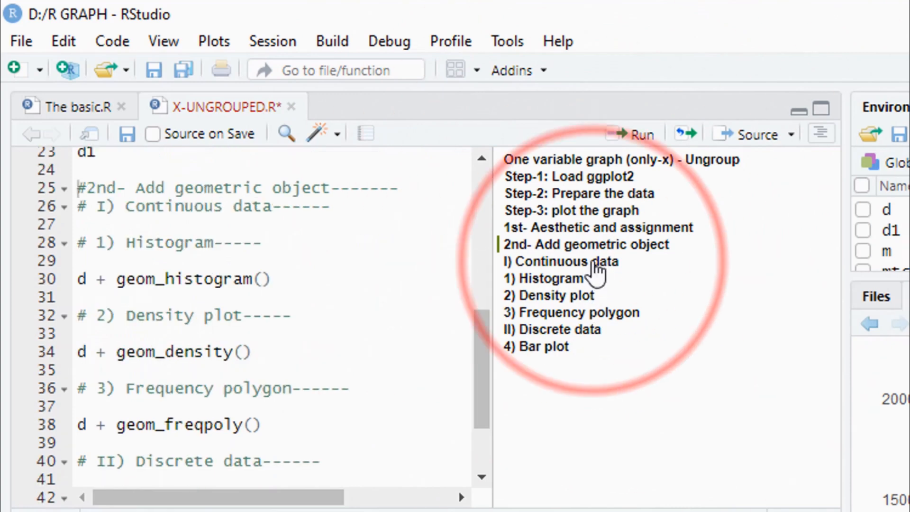
{"action": "scroll", "scroll_direction": "down", "scroll_amount": 3}
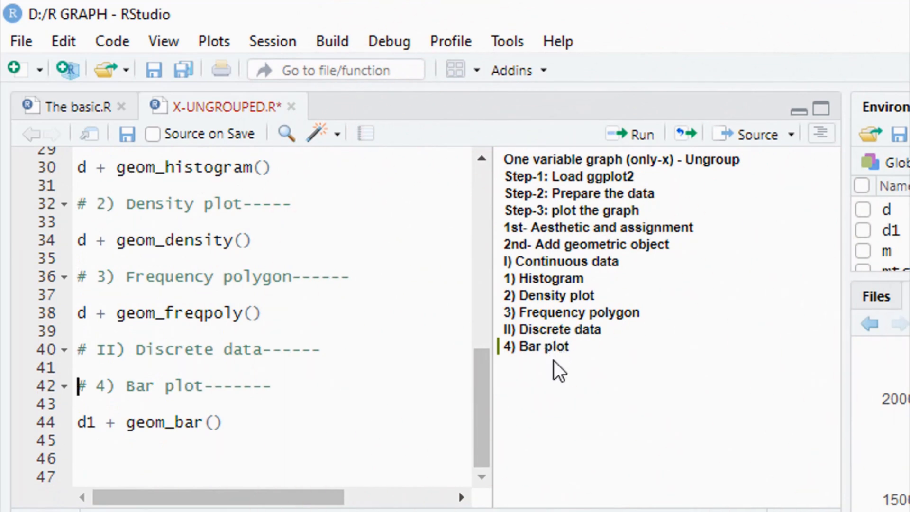
{"action": "mouse_move", "coordinate": [559, 382]}
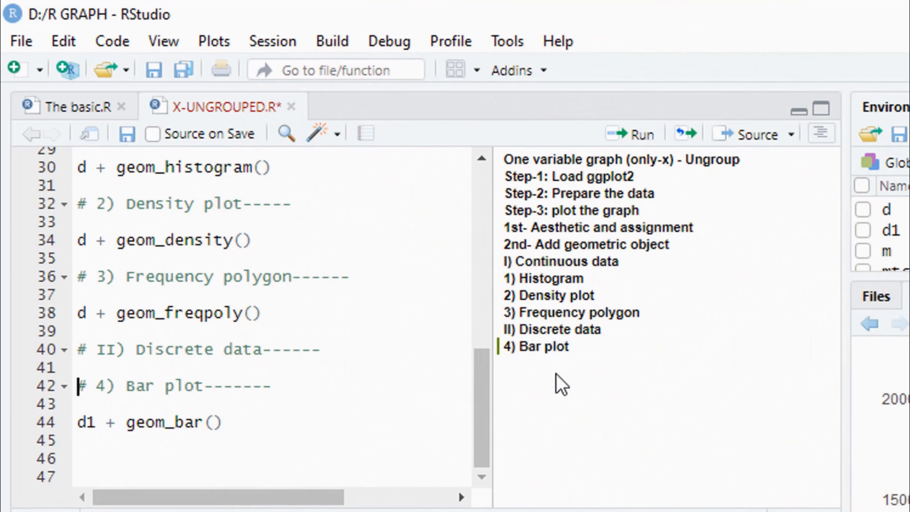
{"action": "mouse_move", "coordinate": [550, 471]}
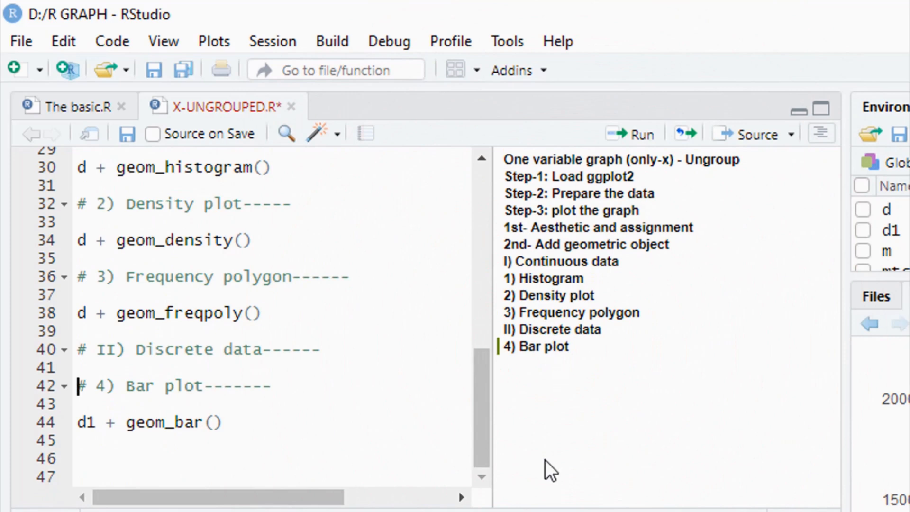